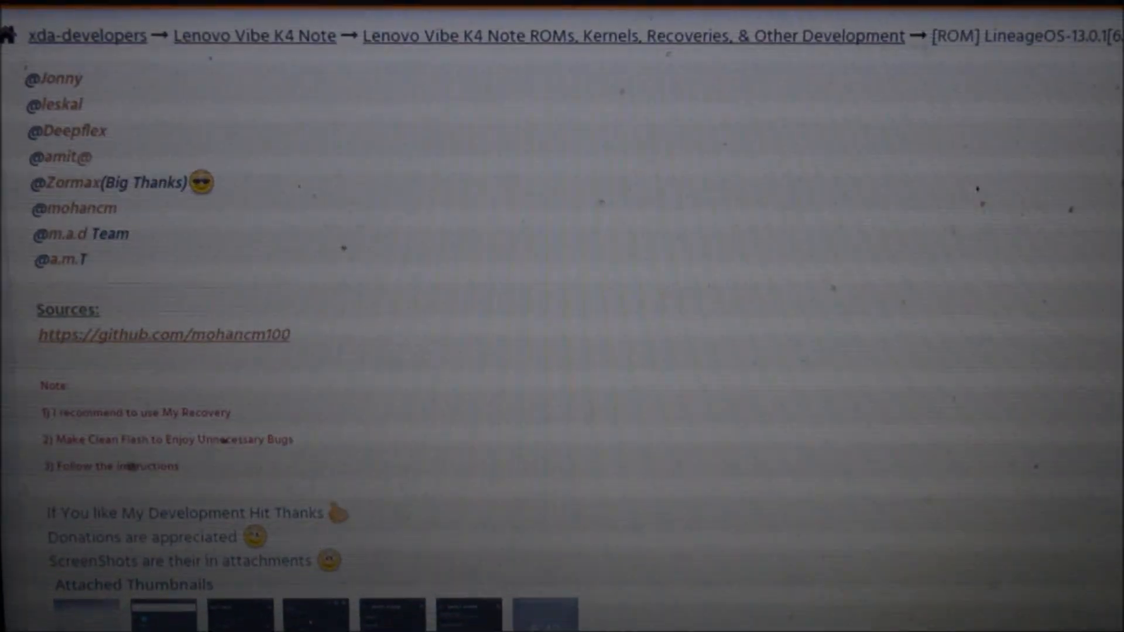
- Read the thread's What's working and GApps requirements (ARM64, 6.0, nano/pico) sections
scroll("up", 3)
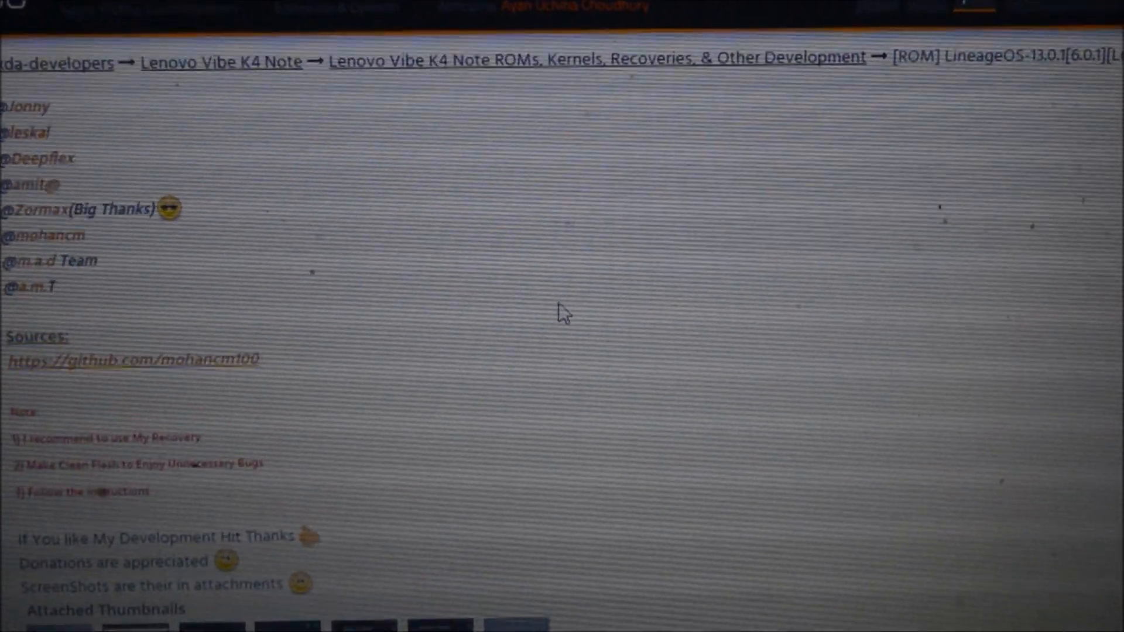
scroll("up", 3)
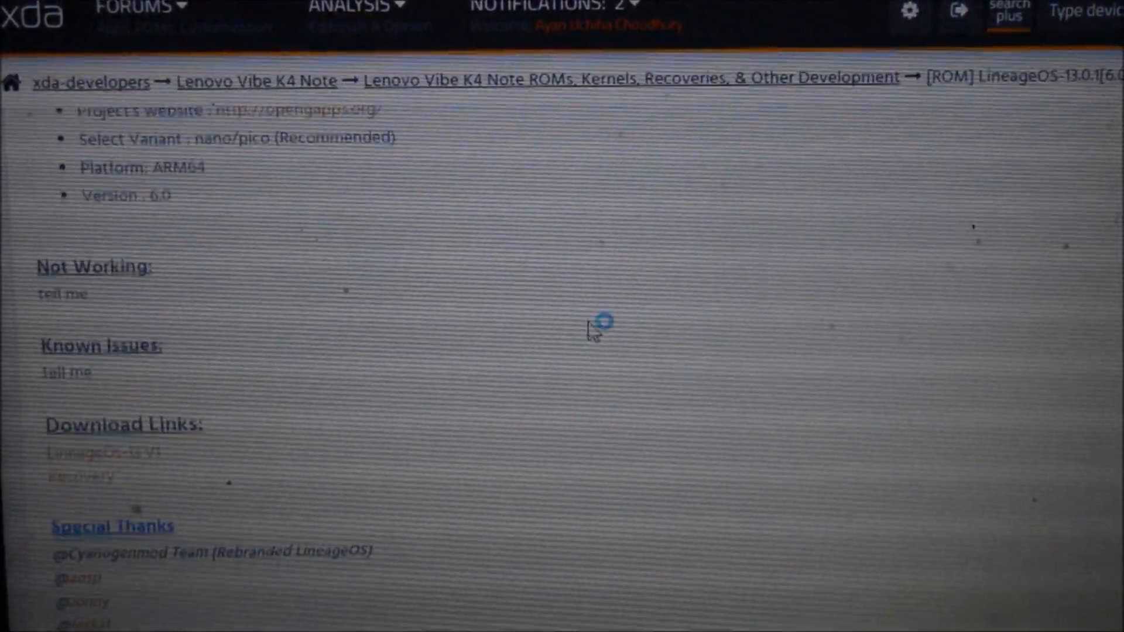
scroll("up", 3)
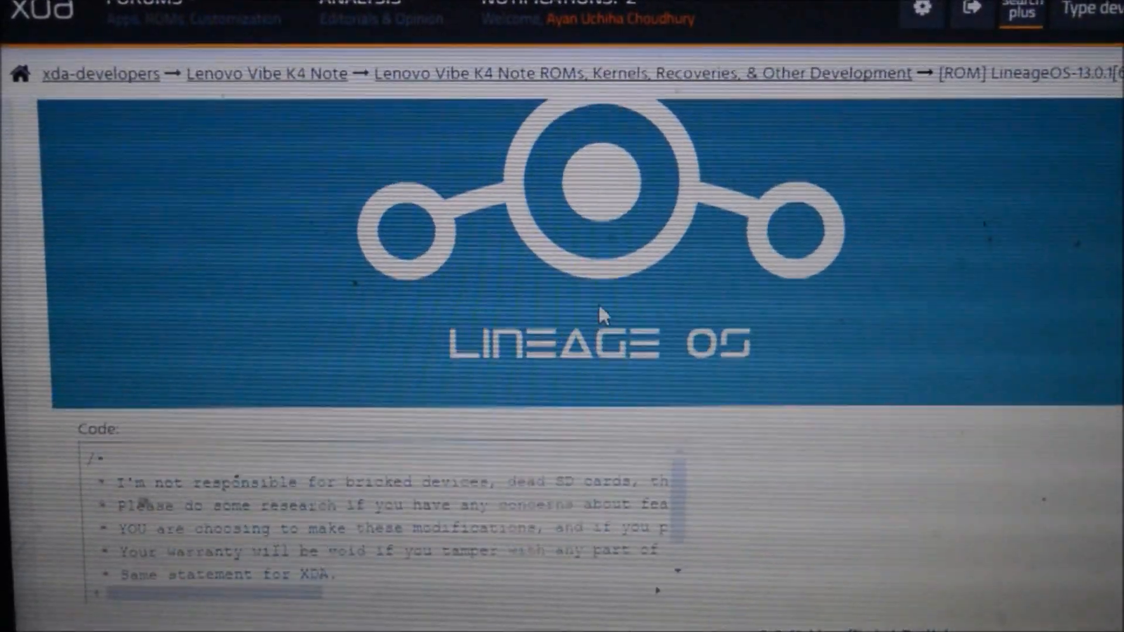
scroll("up", 3)
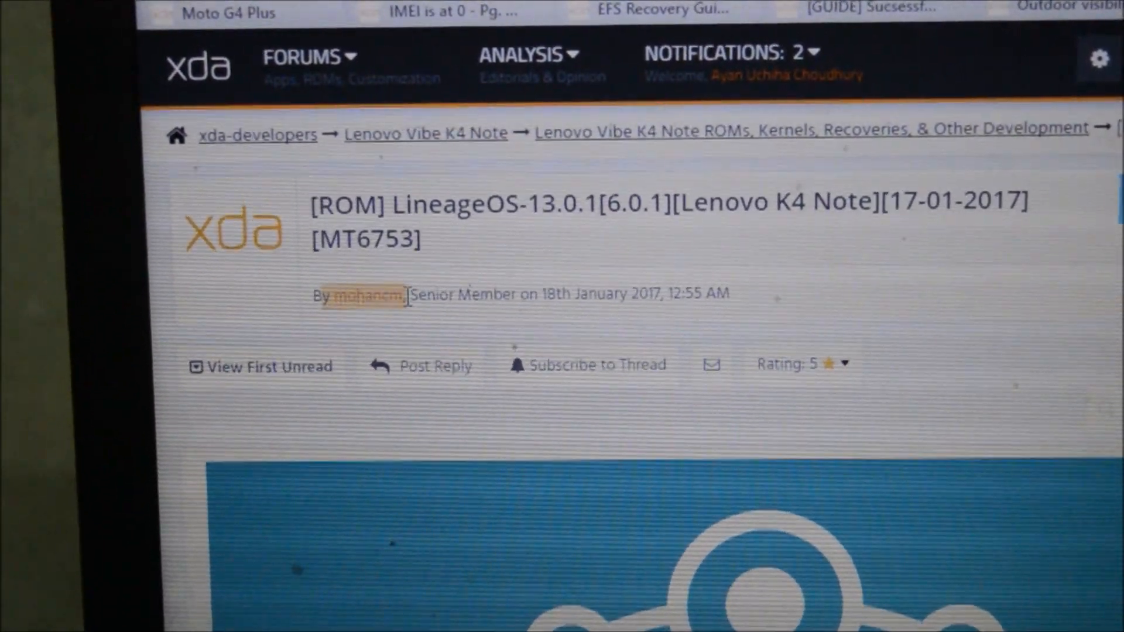
scroll("down", 3)
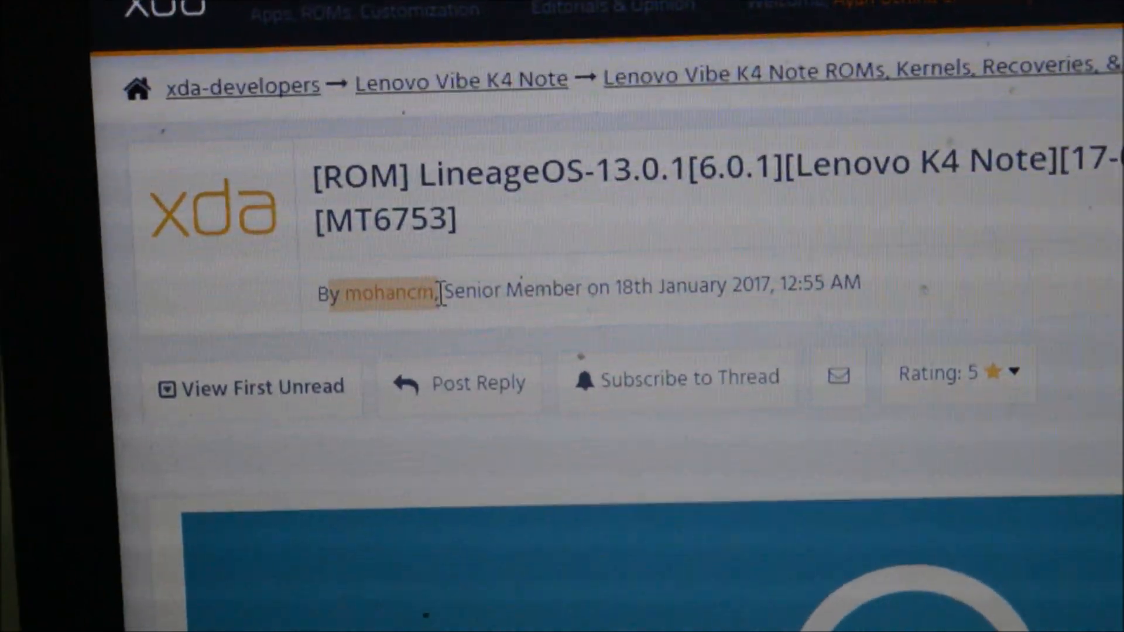
scroll("down", 3)
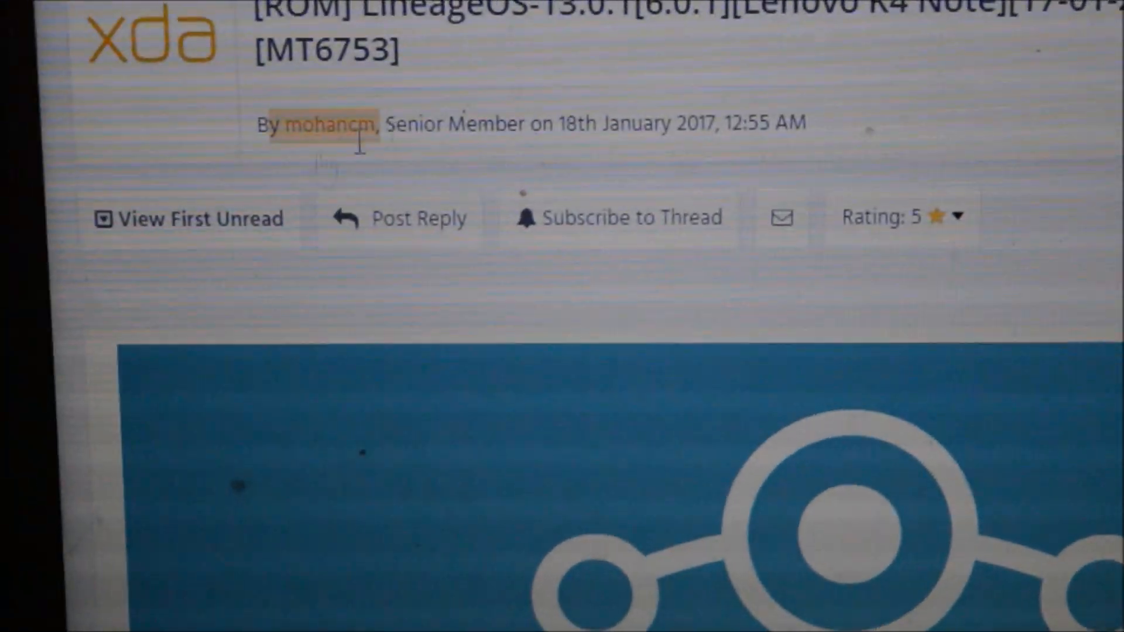
scroll("down", 3)
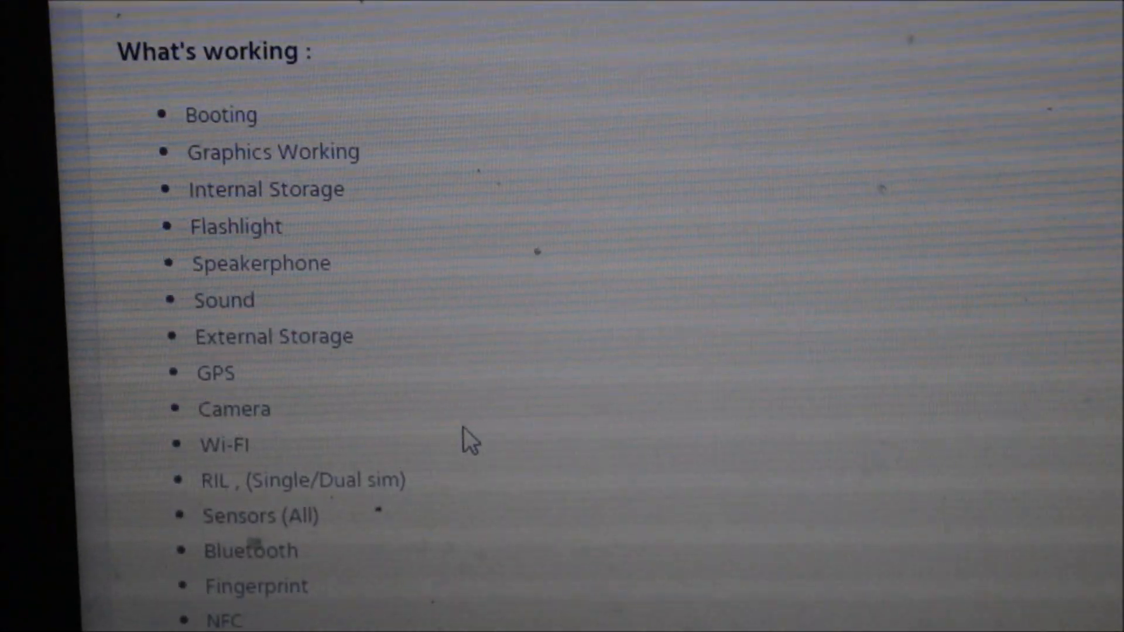
scroll("down", 3)
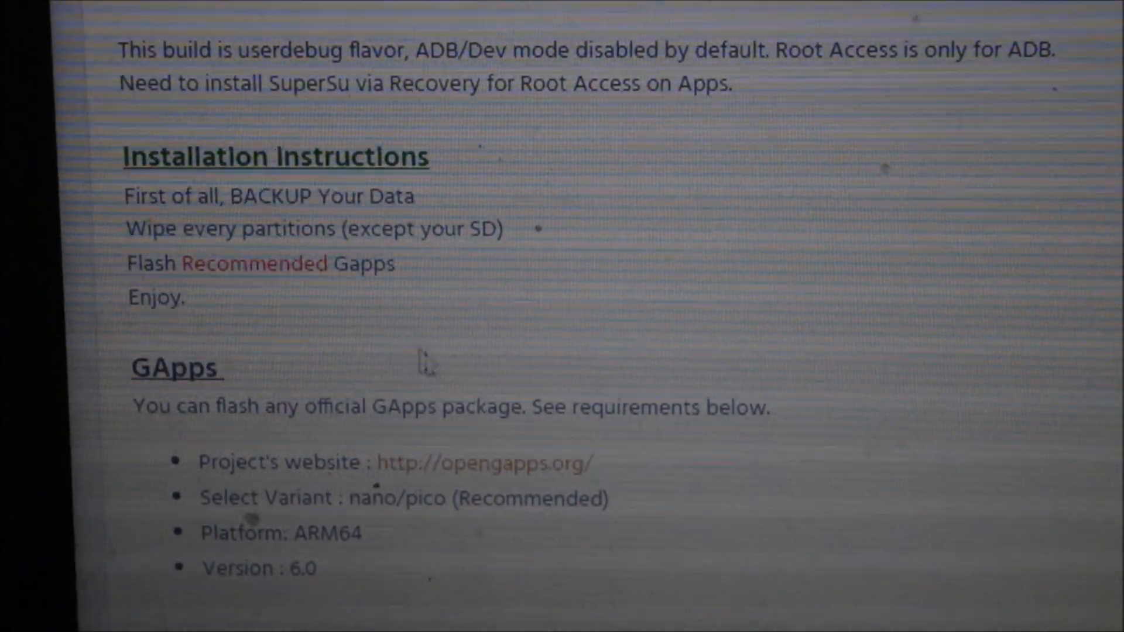
scroll("down", 3)
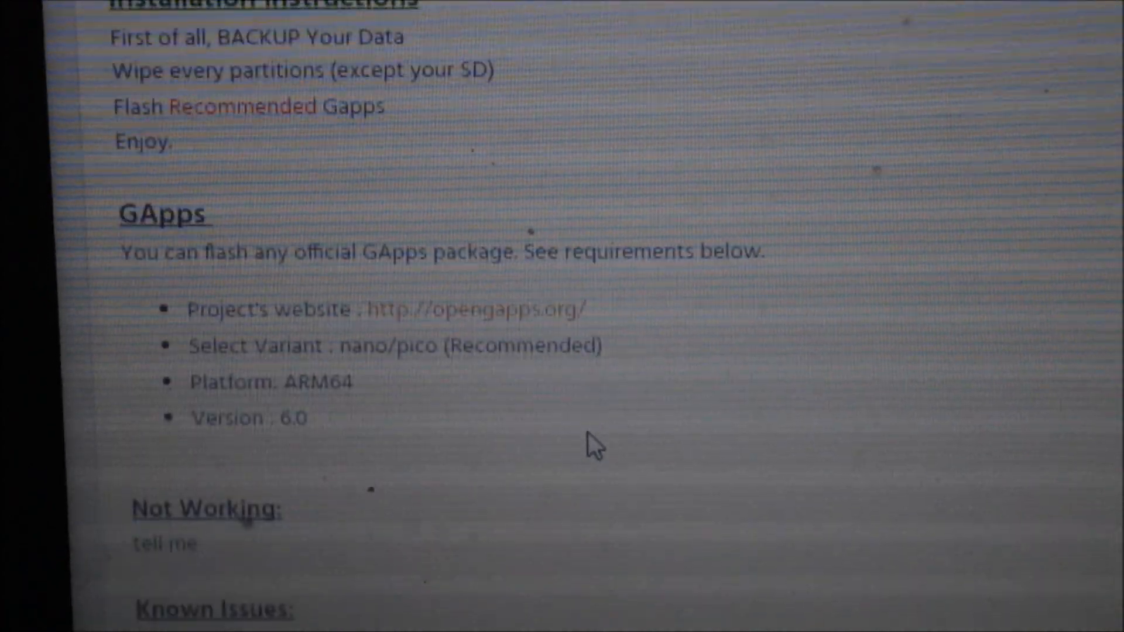
scroll("down", 3)
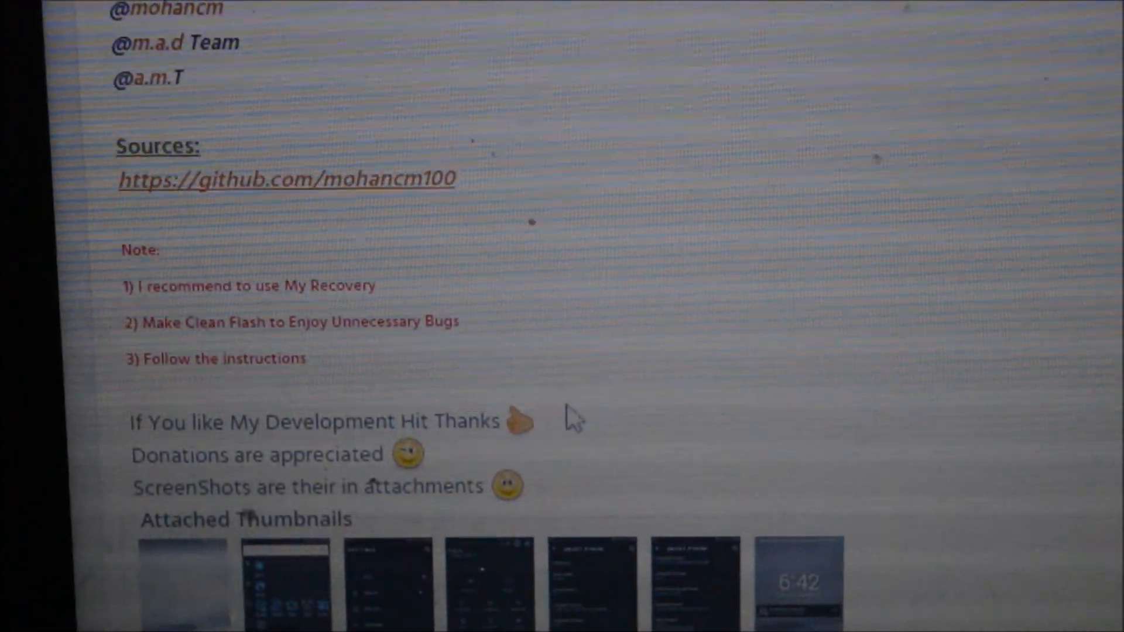
scroll("up", 3)
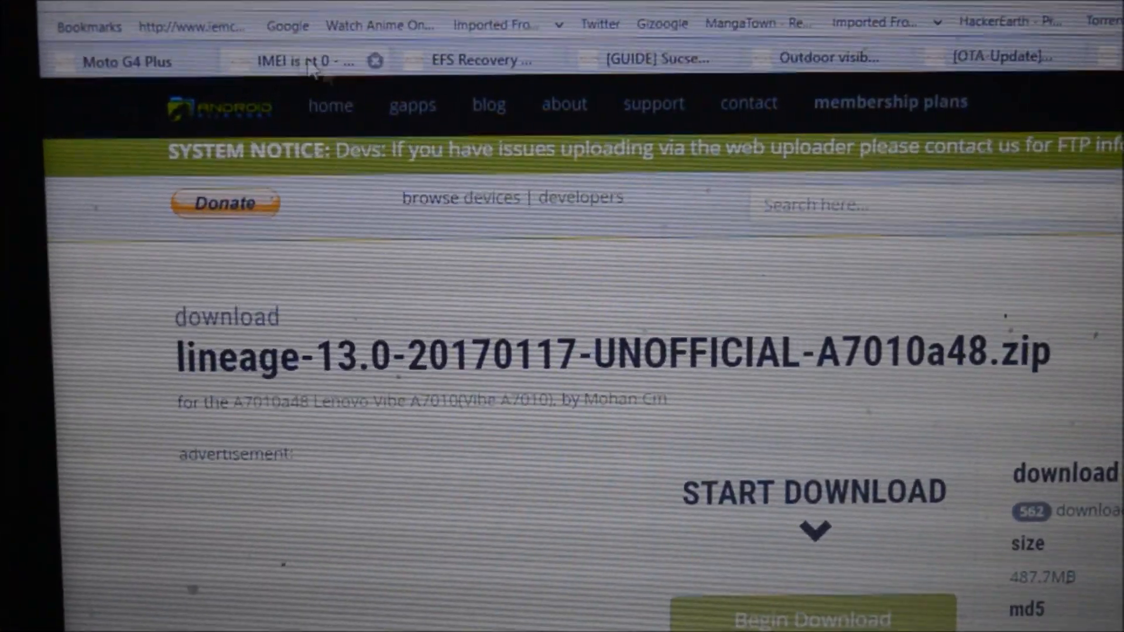
- Prepare lineage-13.0-20170117-UNOFFICIAL-A7010a48.zip and download it from the Virginia, USA primary mirror
scroll("down", 3)
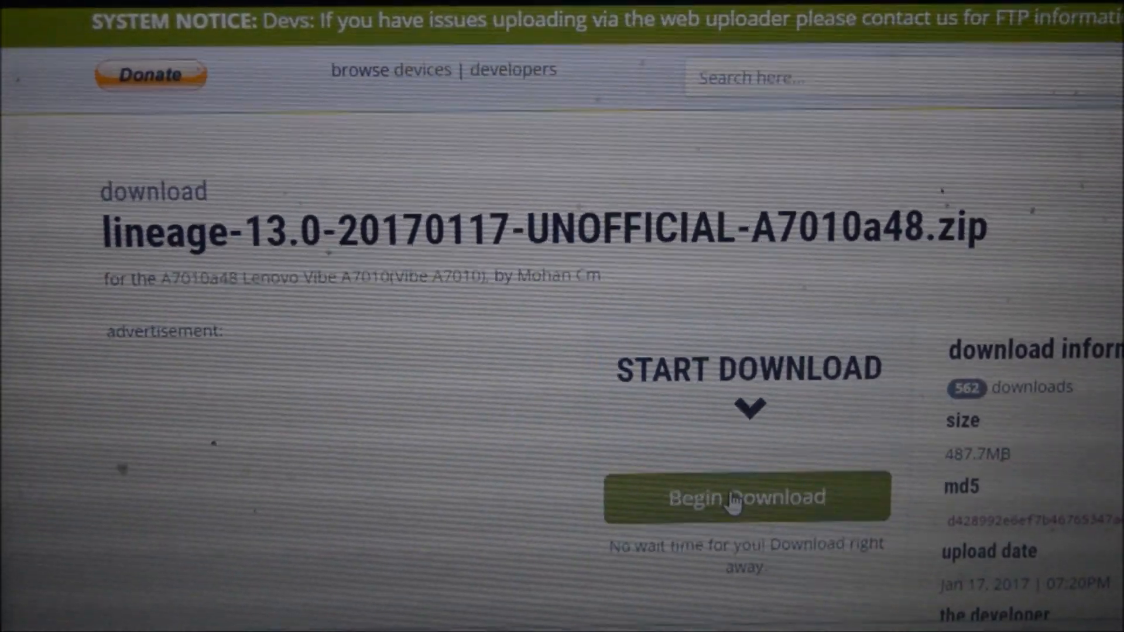
left_click(746, 496)
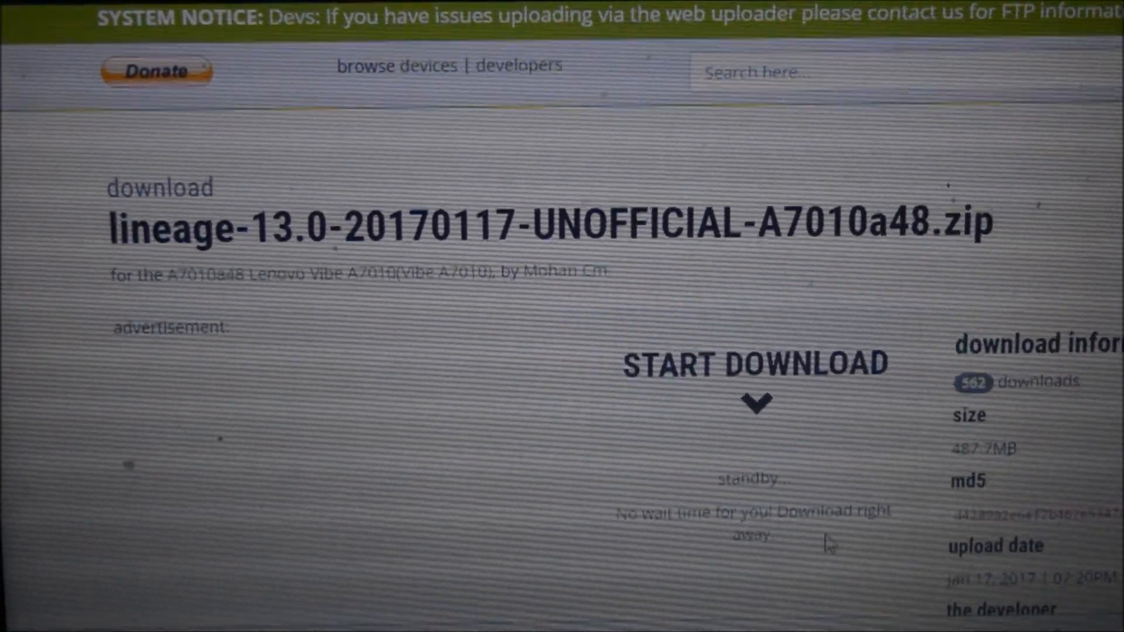
scroll("down", 3)
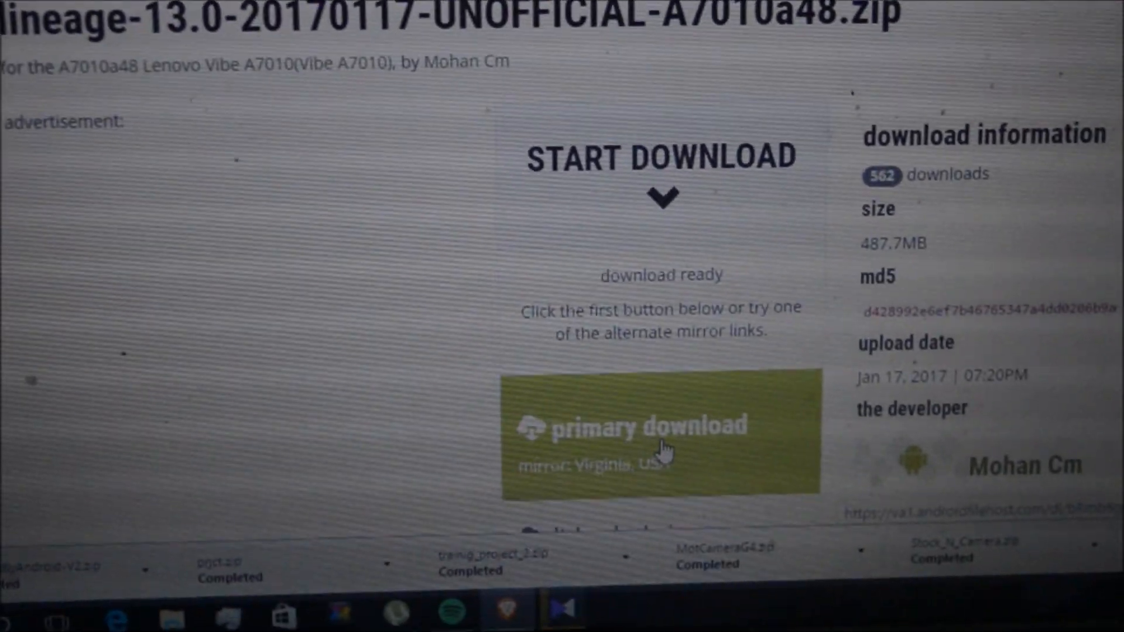
scroll("down", 3)
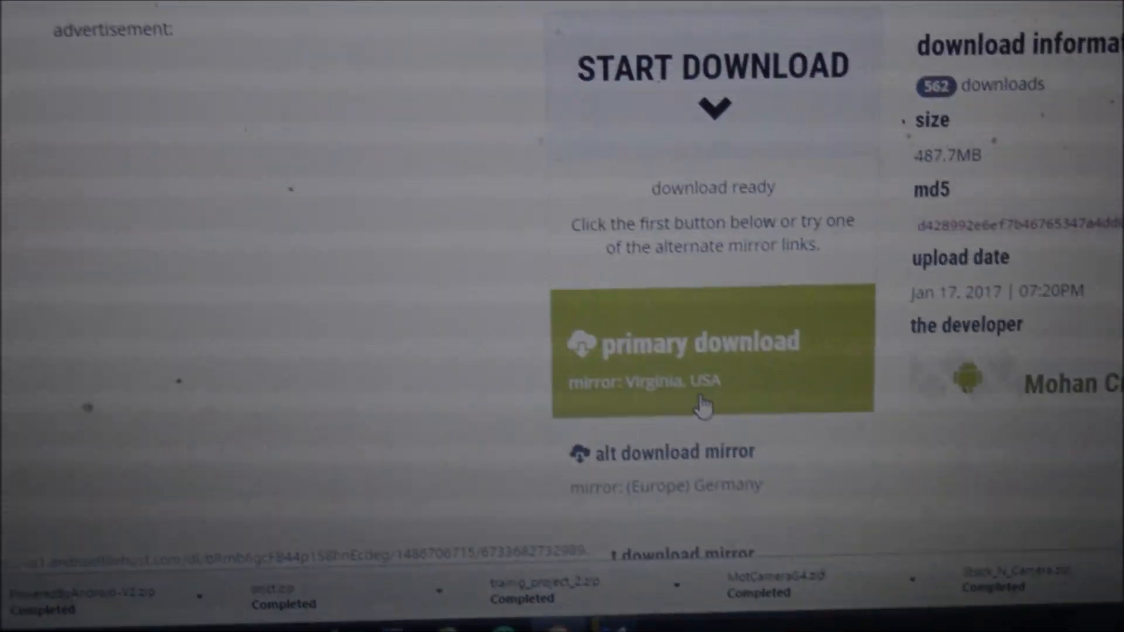
left_click(702, 401)
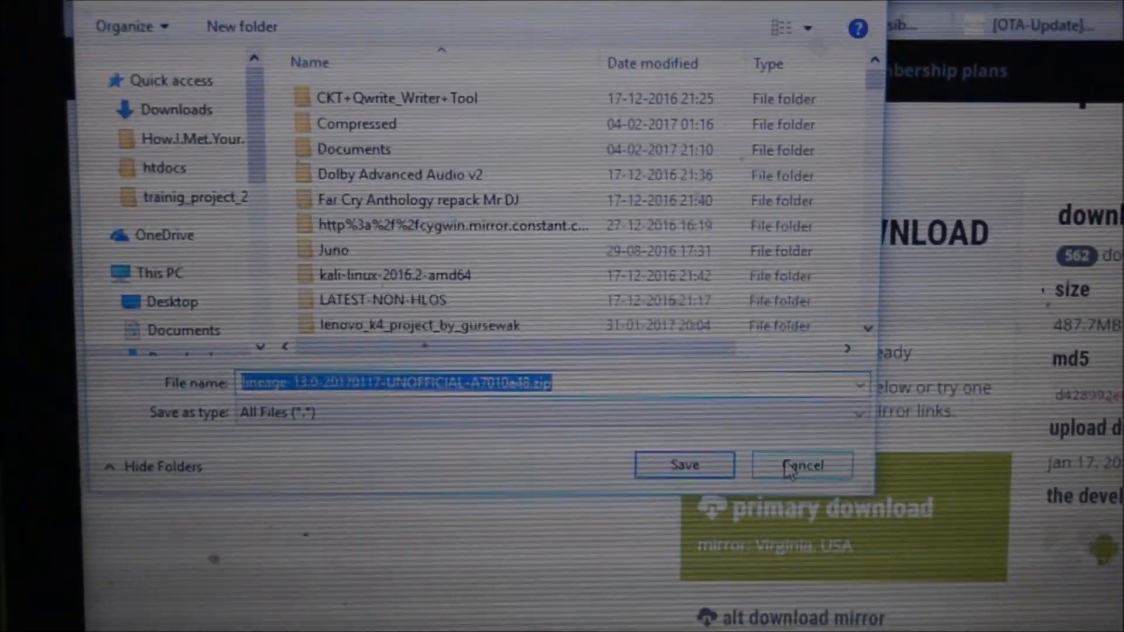
- Cancel saving the ROM zip and focus the browser address bar
left_click(801, 464)
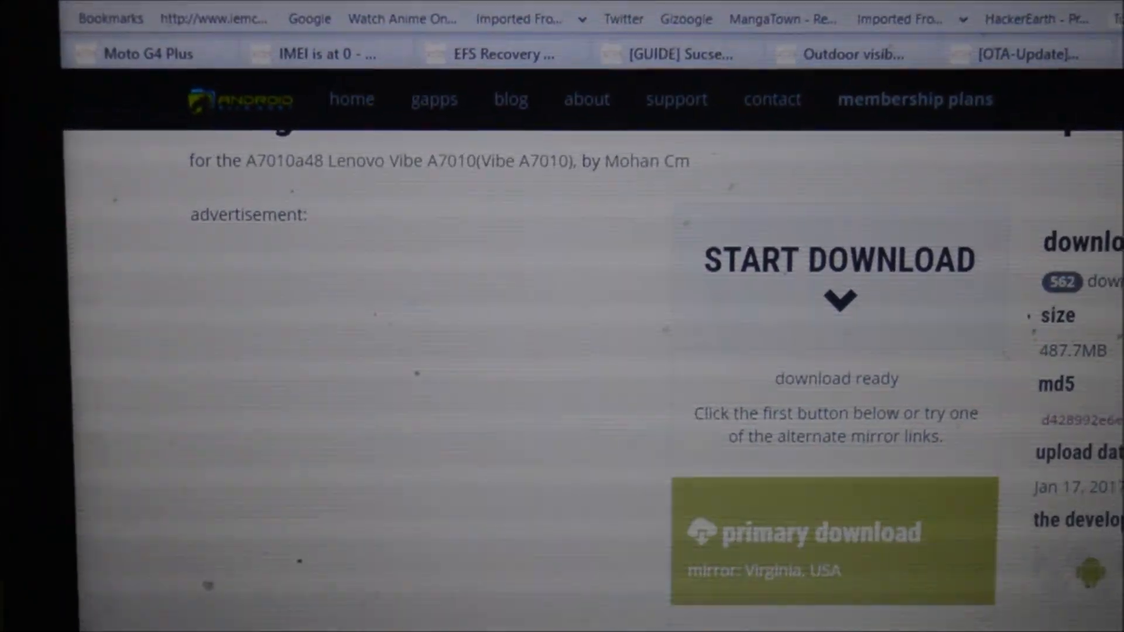
left_click(832, 533)
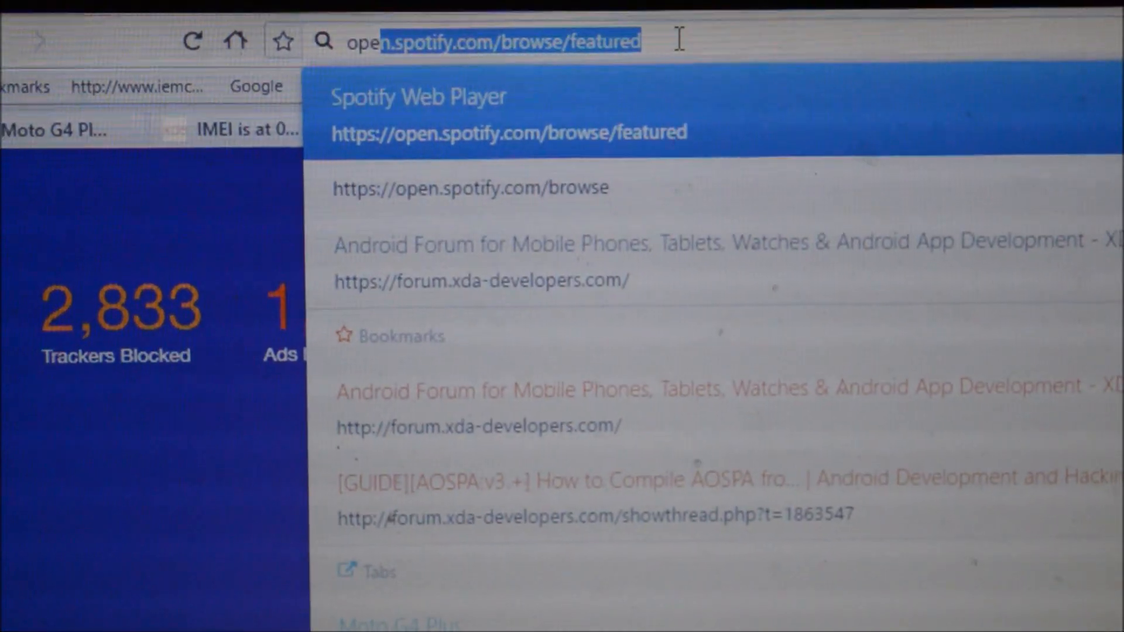
- Go to opengapps.org by entering 'opengapps' in the address bar
type("opengapps")
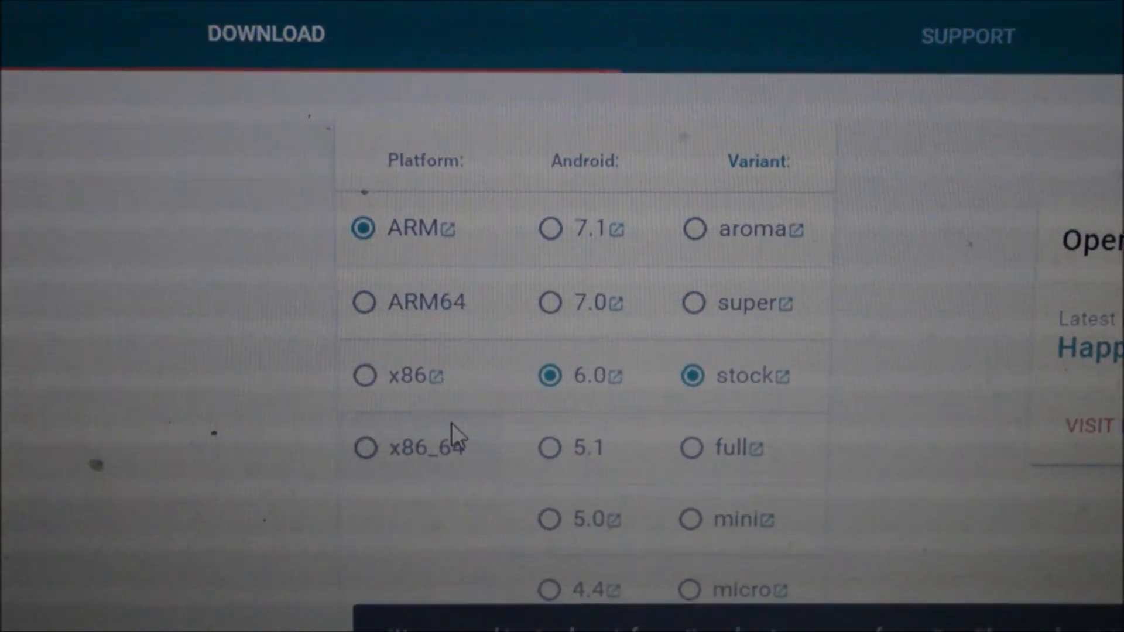
- Choose the ARM64 platform, review nano/pico variants, and show the folder of saved arm64-6.0 zips
left_click(364, 301)
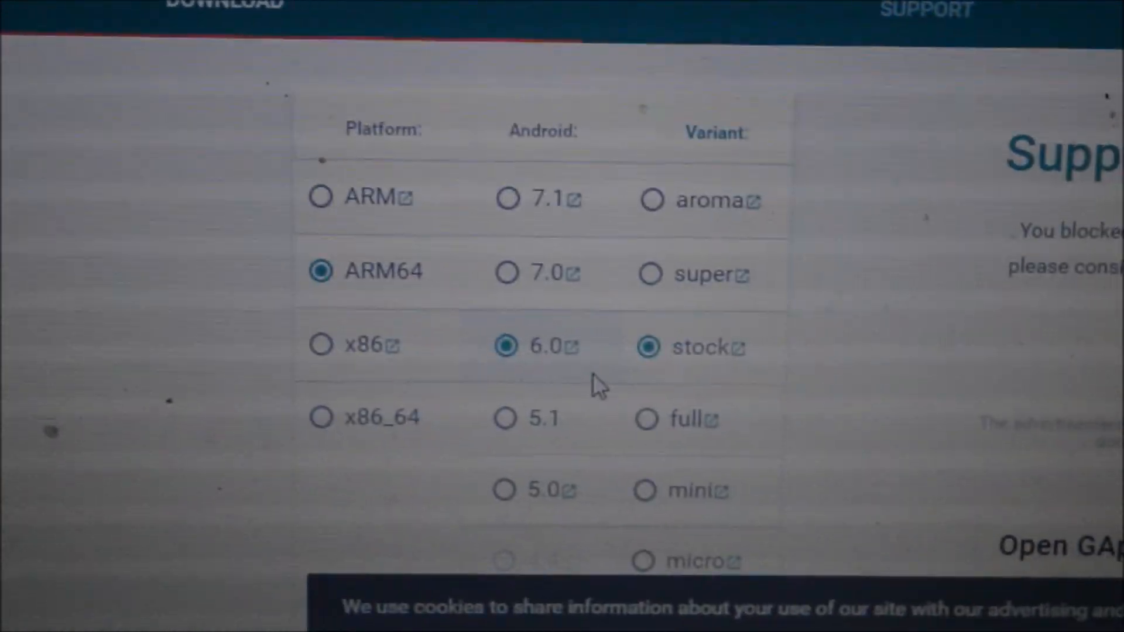
scroll("down", 3)
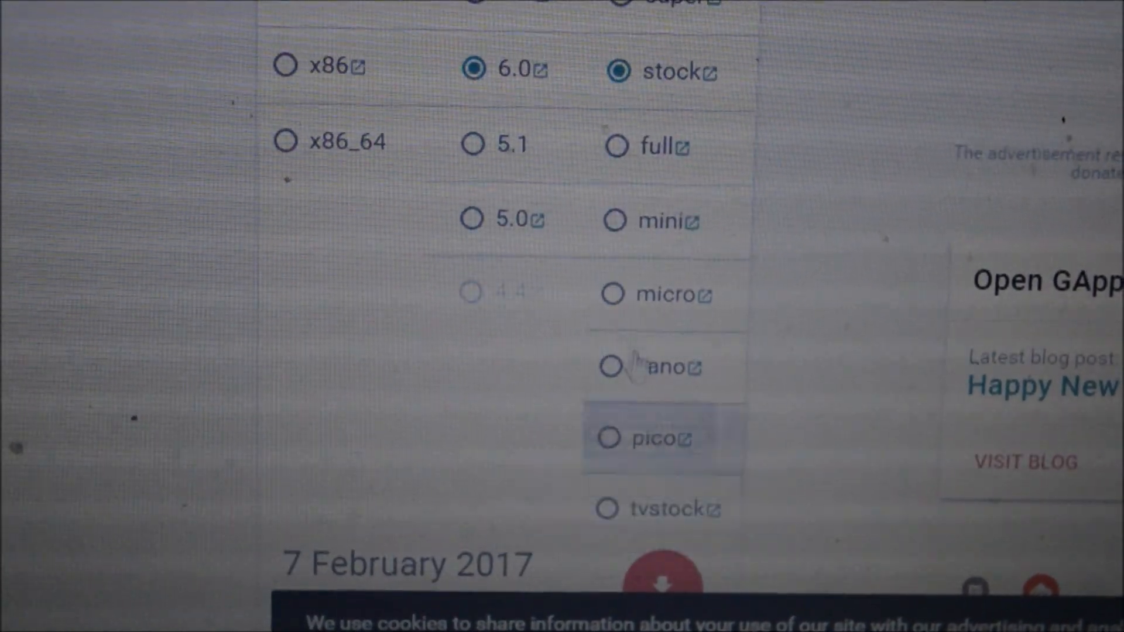
mouse_move(613, 224)
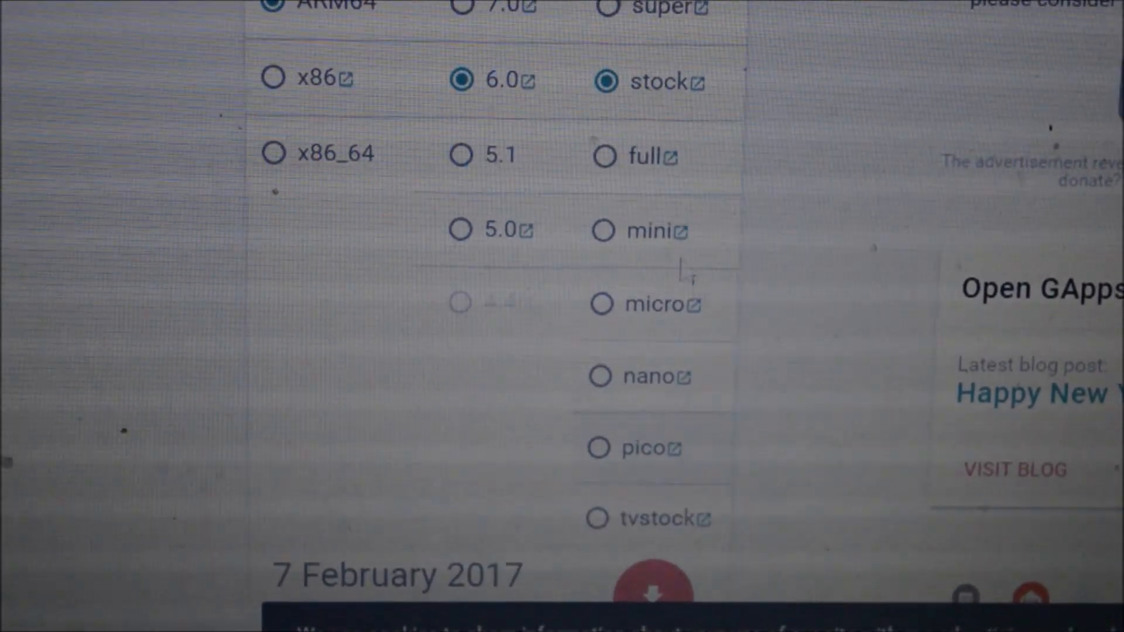
scroll("up", 3)
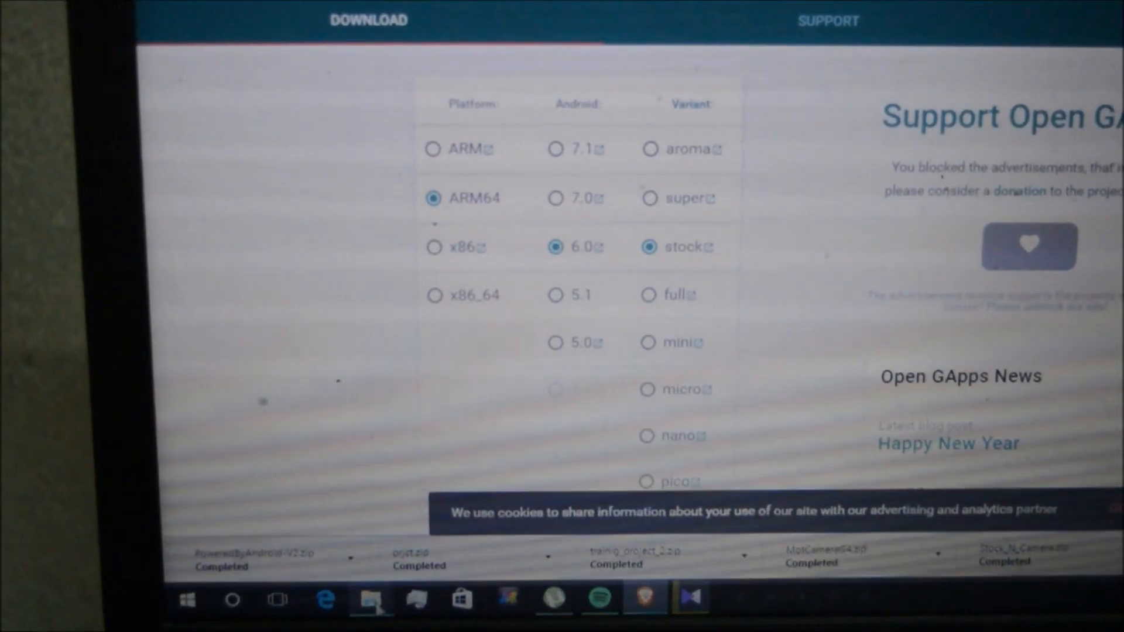
left_click(342, 616)
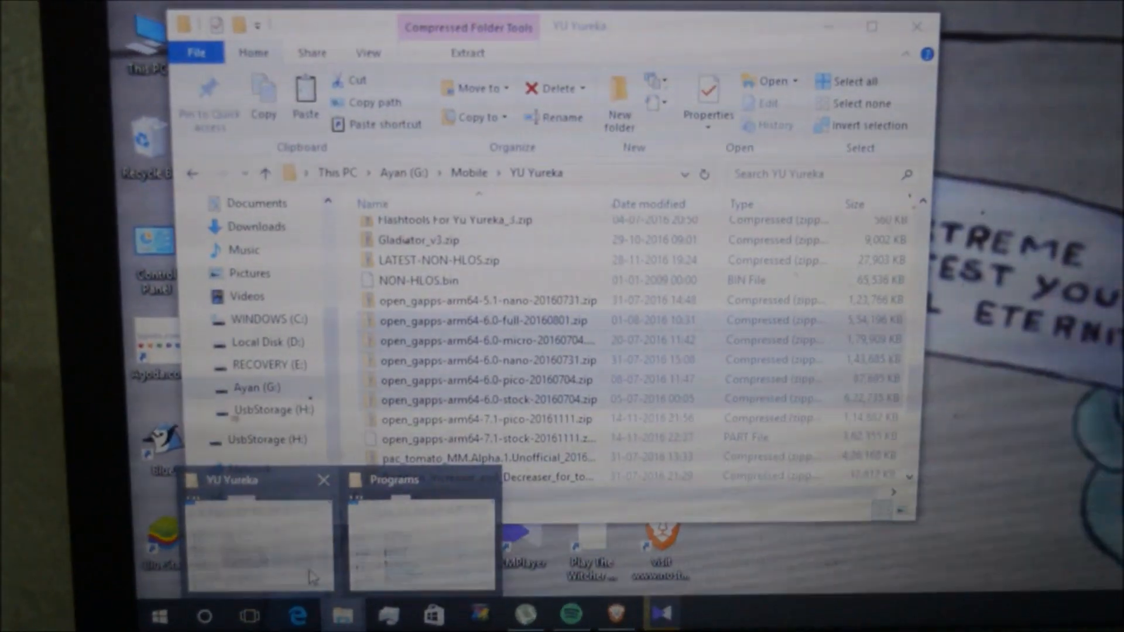